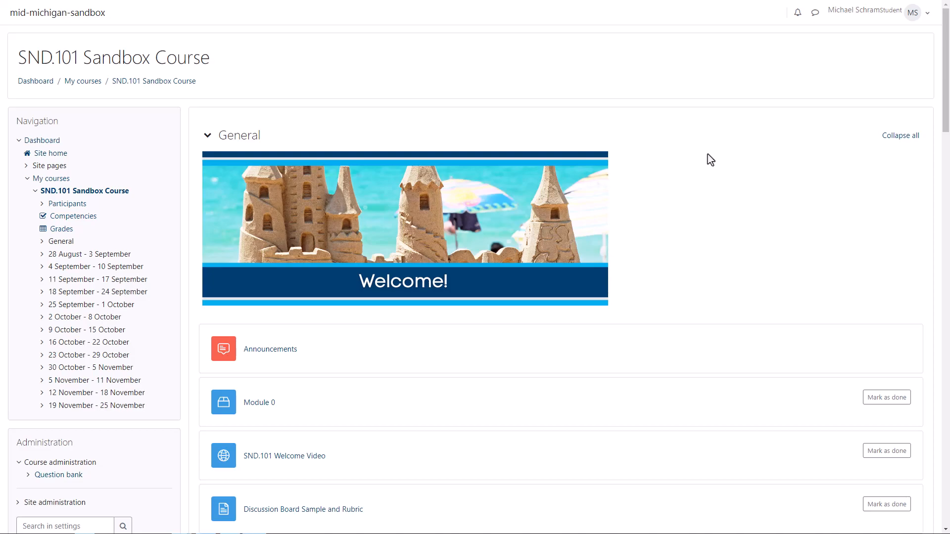
# Go to the Week 1 Discussion forum from the course page.
pyautogui.scroll(-3)
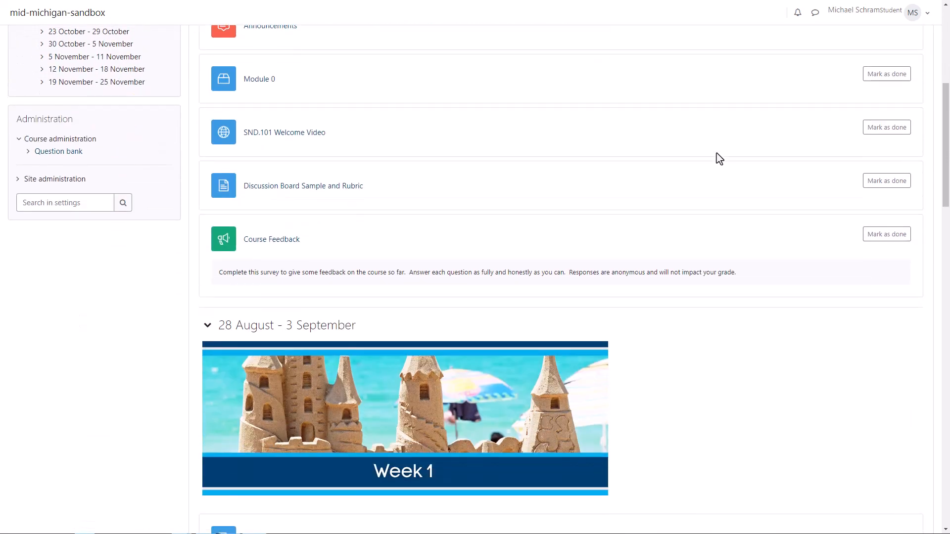
pyautogui.scroll(-3)
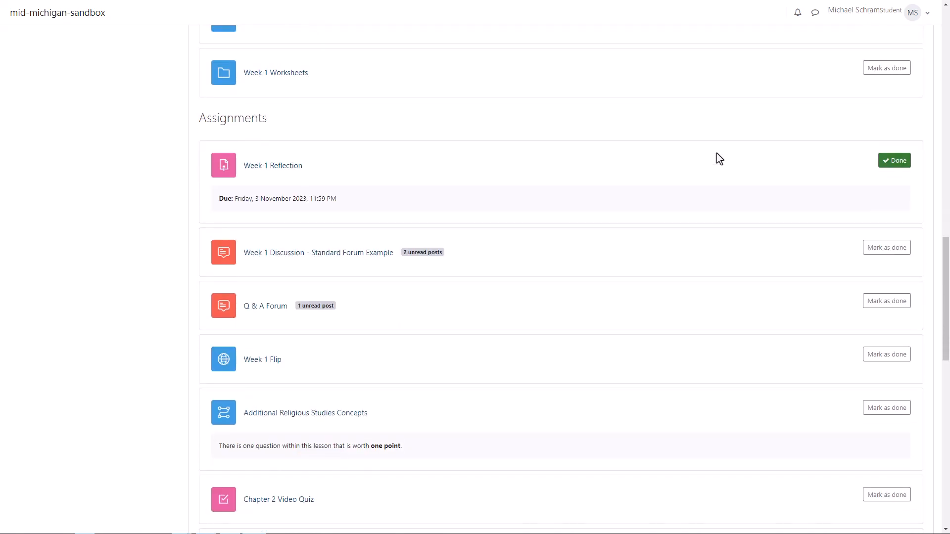
pyautogui.scroll(-3)
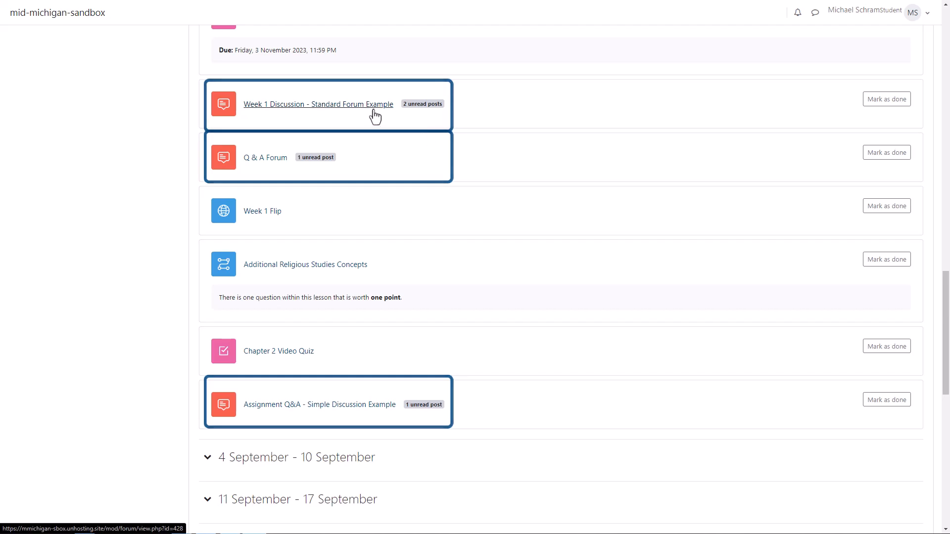
pyautogui.click(318, 103)
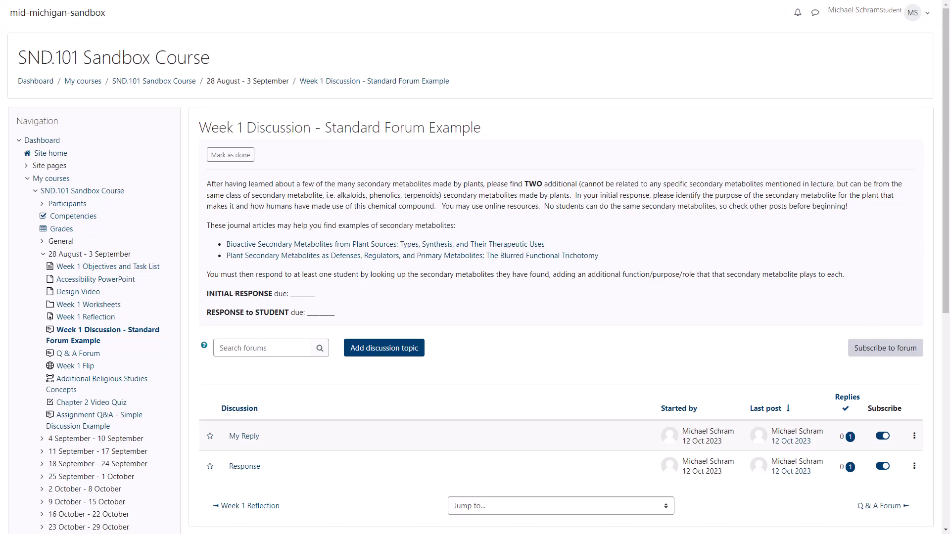
# Post a new topic with subject 'Discussion' and message 'This is the discussion toop'.
pyautogui.click(384, 347)
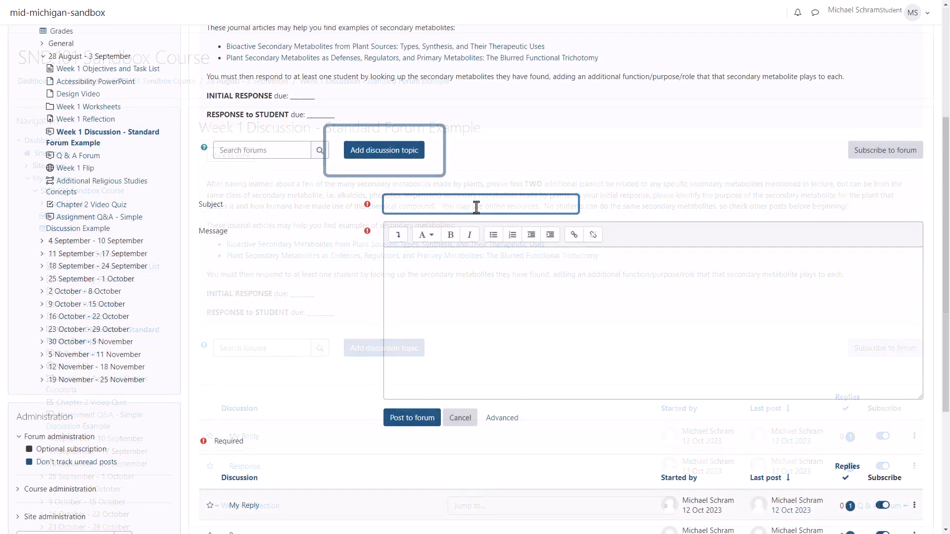
pyautogui.write('Discussion Topic')
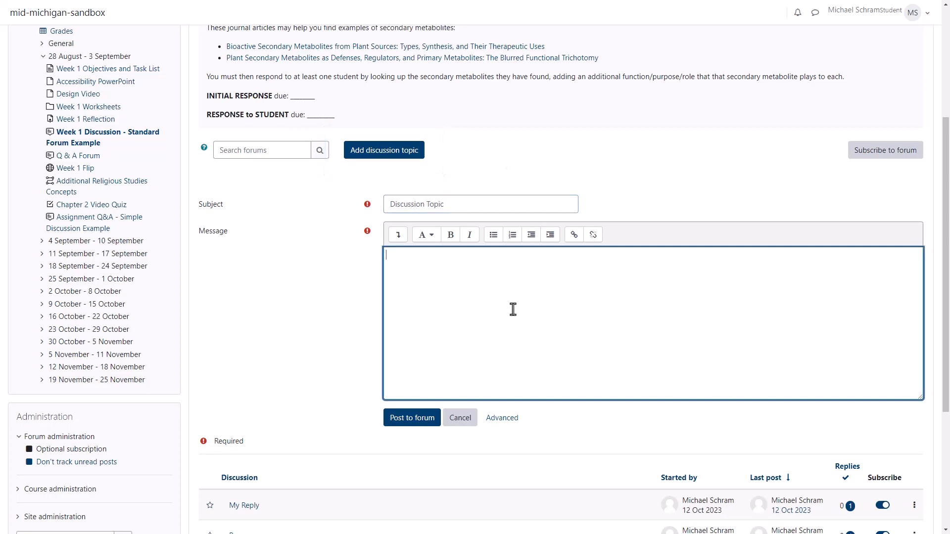
pyautogui.write('This is the discussion toopic.')
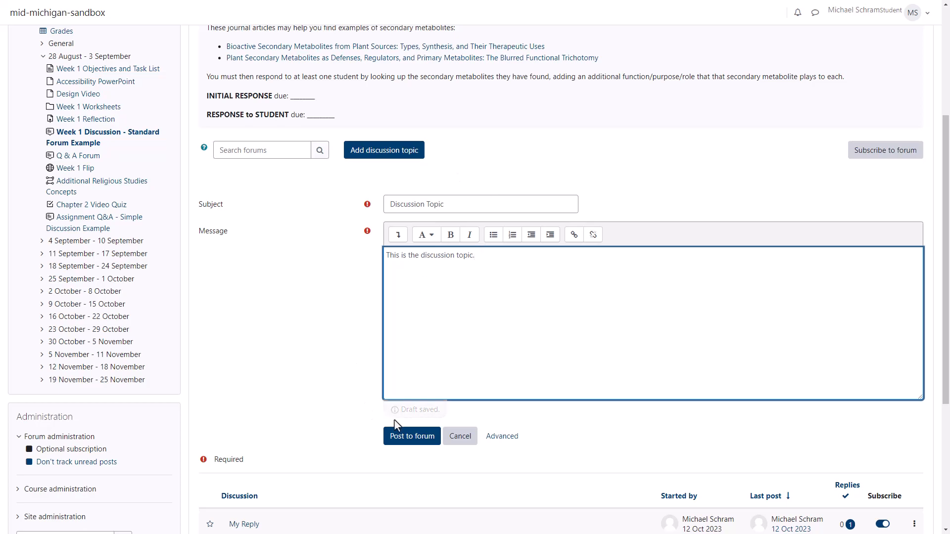
pyautogui.click(412, 435)
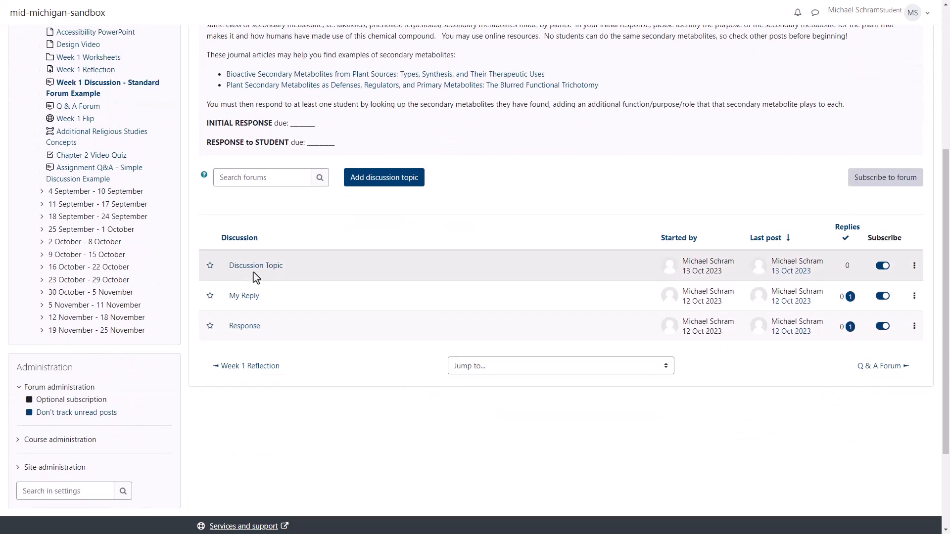
# In the Discussion Topic thread, draft a reply reading 'This is my repl'.
pyautogui.click(255, 265)
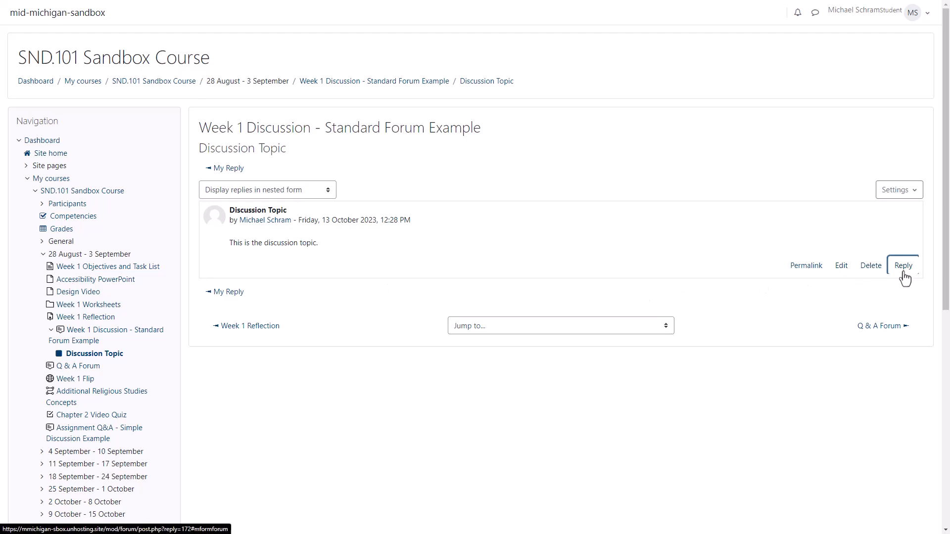
pyautogui.write('This is my repl')
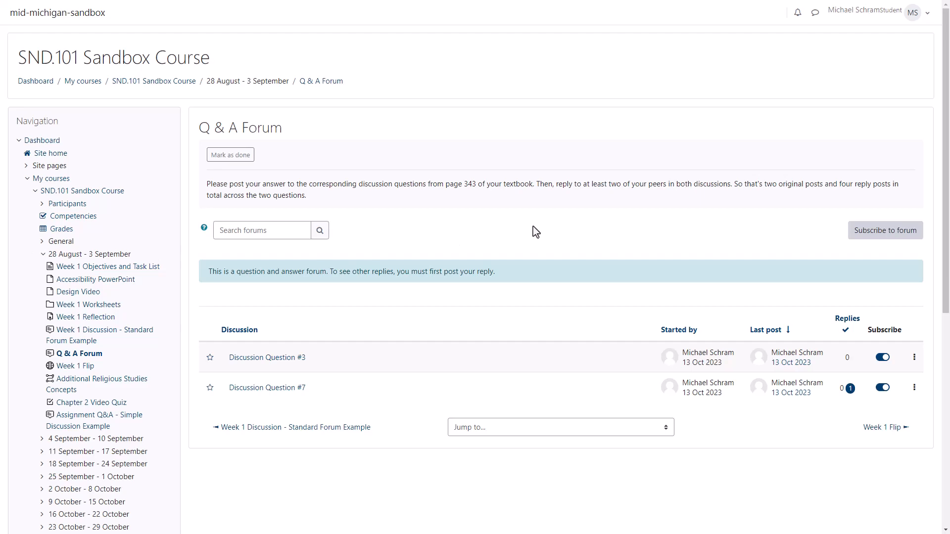
# Reply to Discussion Question #3 with the text 'This is my rep'.
pyautogui.scroll(-3)
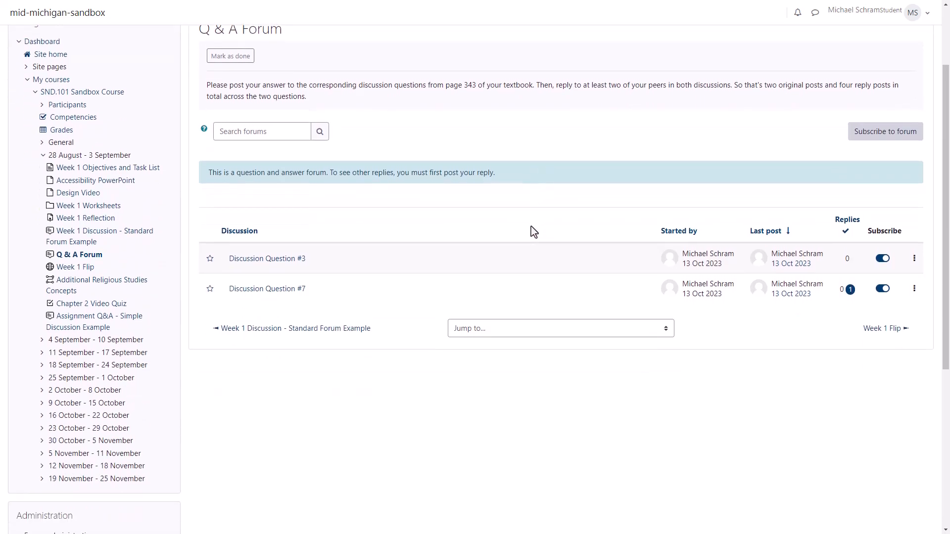
pyautogui.moveTo(284, 225)
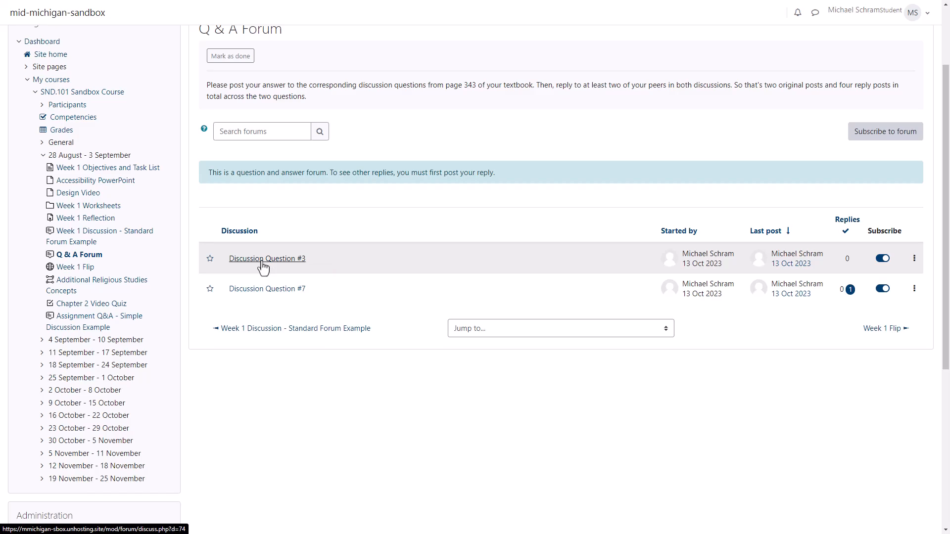
pyautogui.click(266, 258)
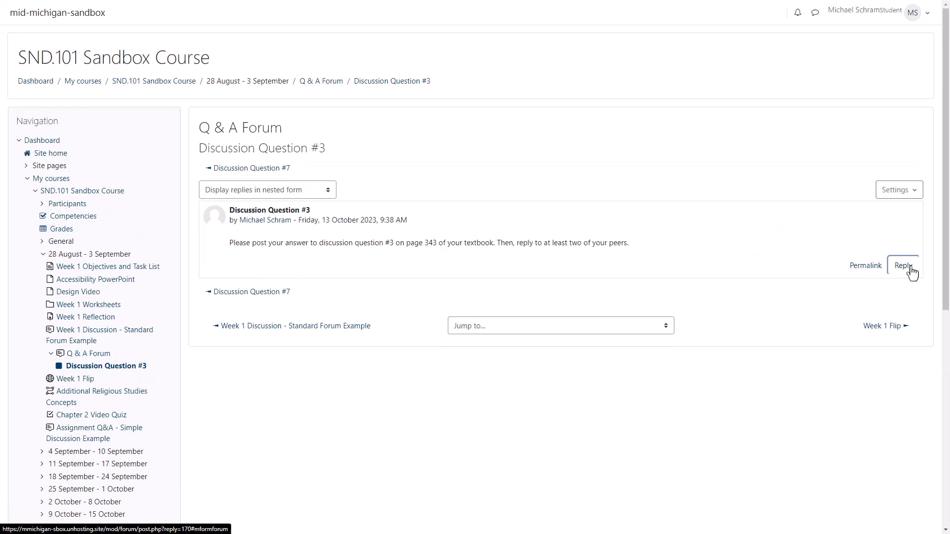
pyautogui.click(903, 265)
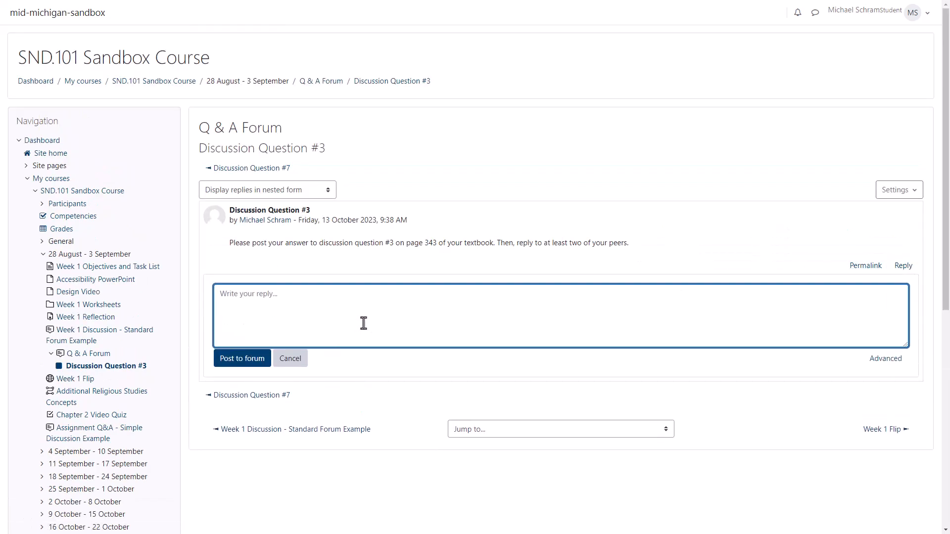
pyautogui.write('This is my rep')
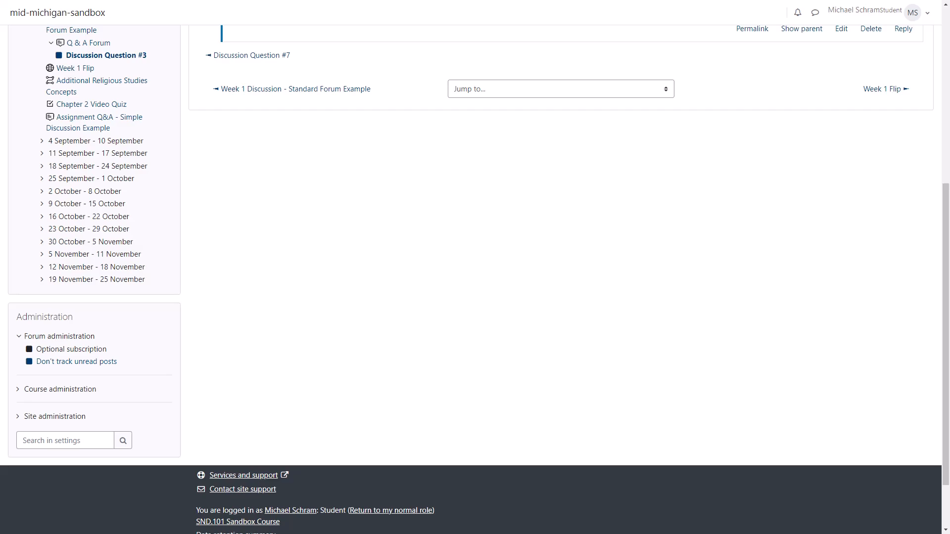
pyautogui.scroll(3)
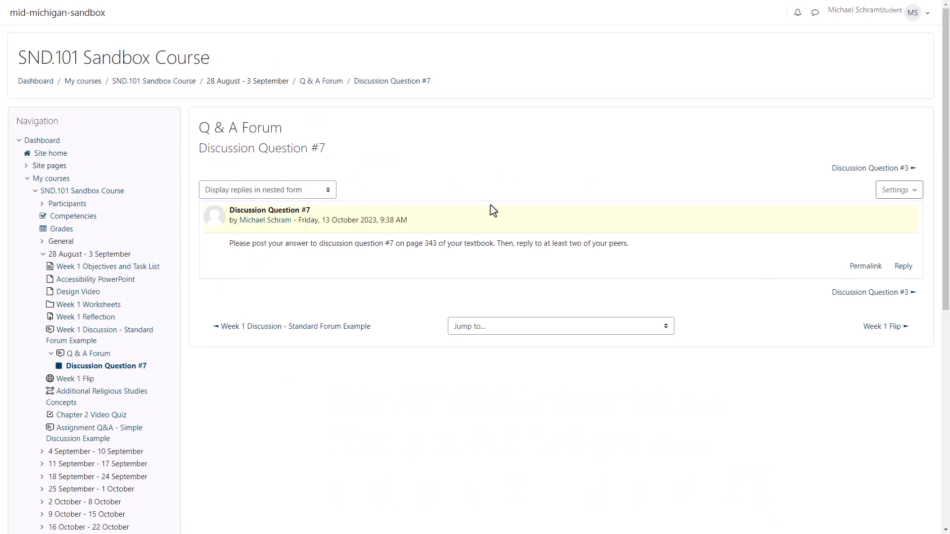
# Start a full-form reply to Discussion Question #7 and begin attaching an image file.
pyautogui.click(904, 267)
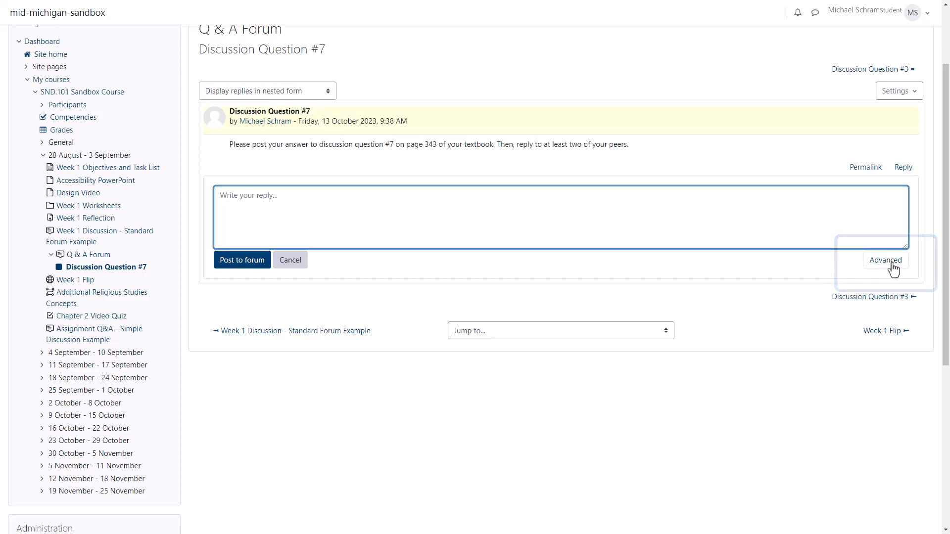
pyautogui.click(885, 260)
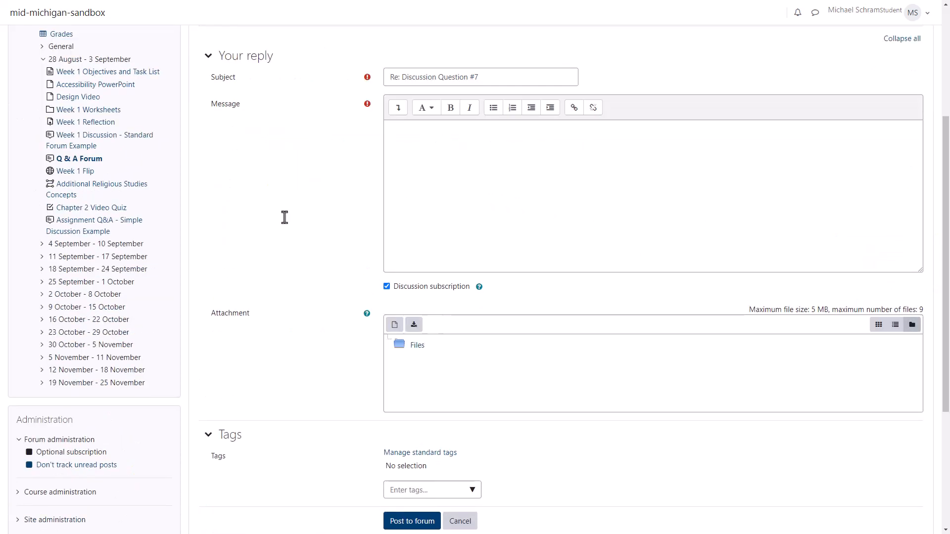
pyautogui.rightClick(467, 168)
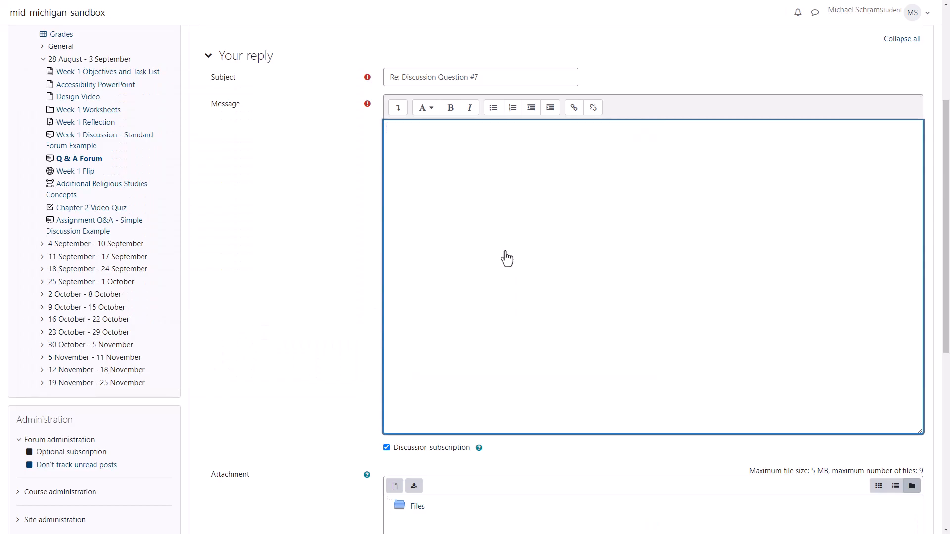
pyautogui.click(417, 128)
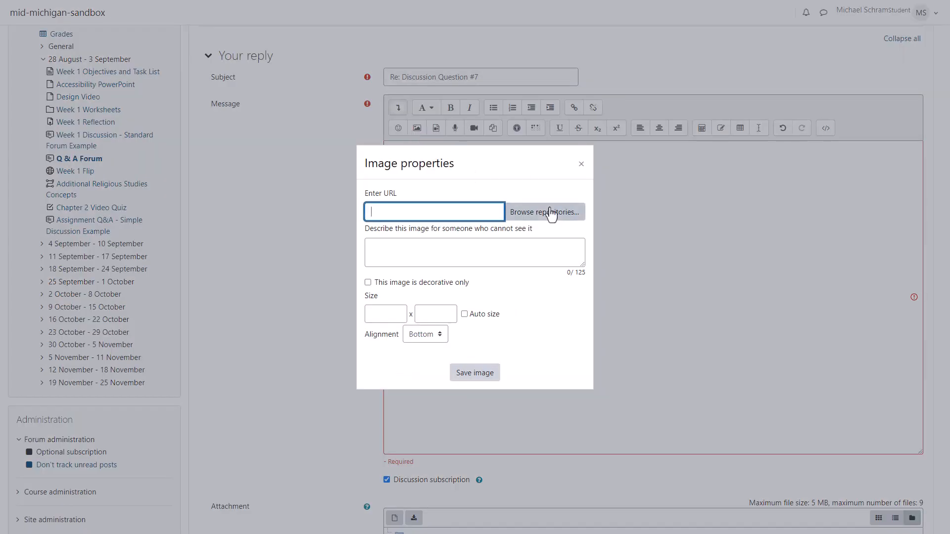
pyautogui.click(544, 212)
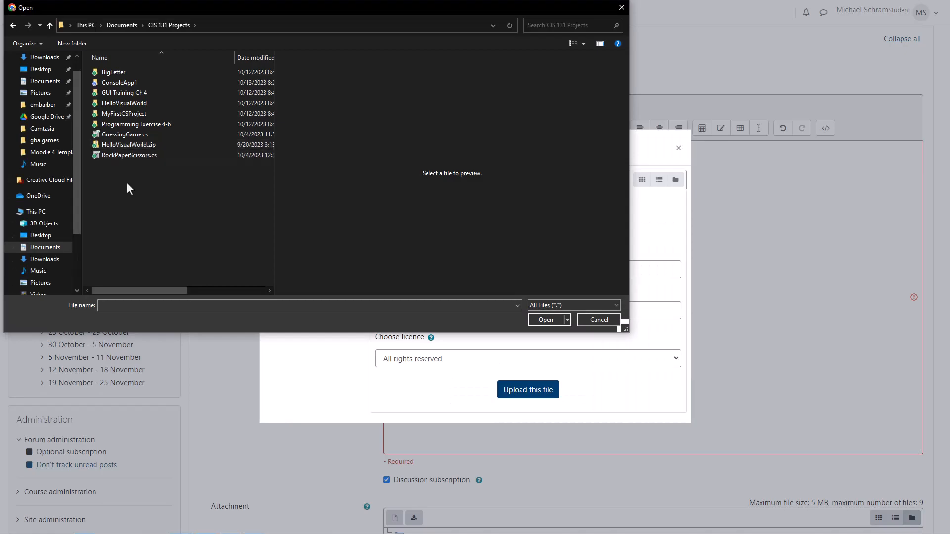
# Cancel the file choice and discard the reply, returning to the Q & A Forum.
pyautogui.click(129, 155)
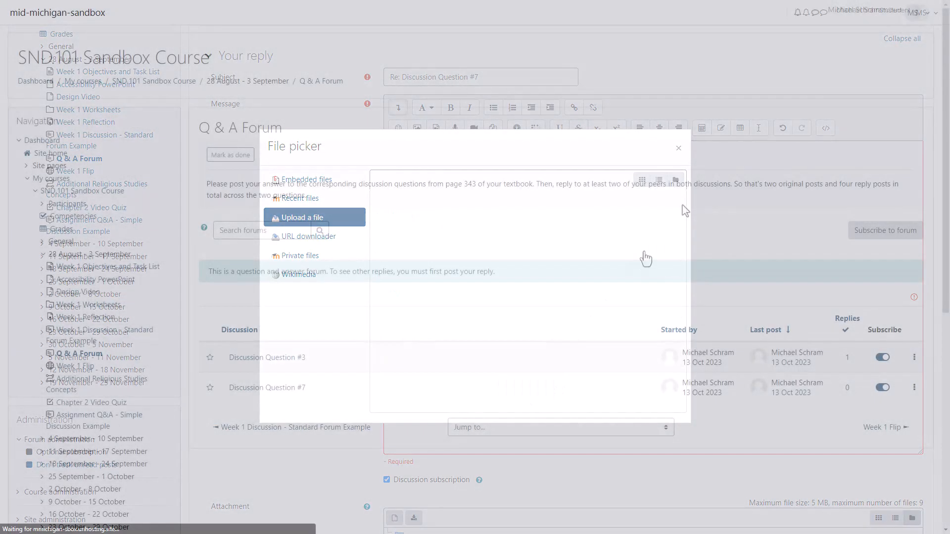
pyautogui.click(678, 147)
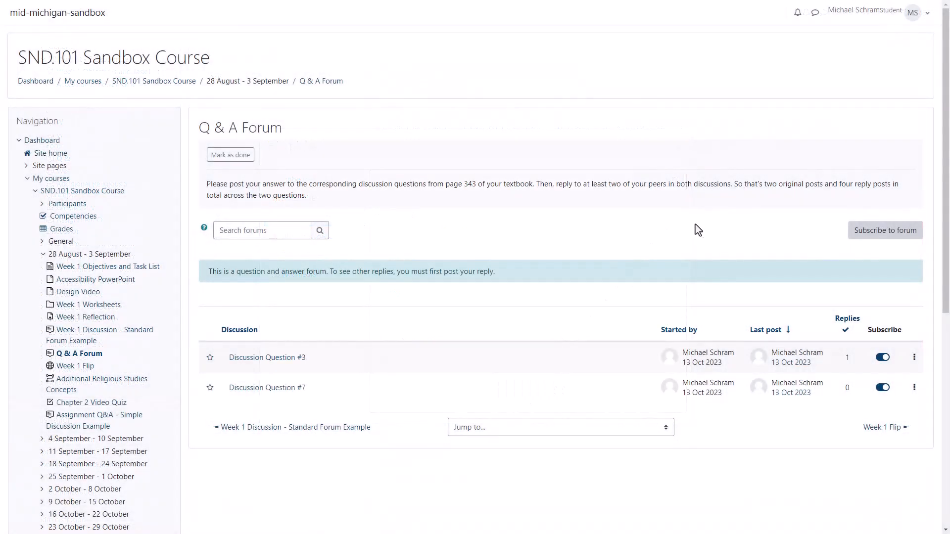
pyautogui.moveTo(926, 274)
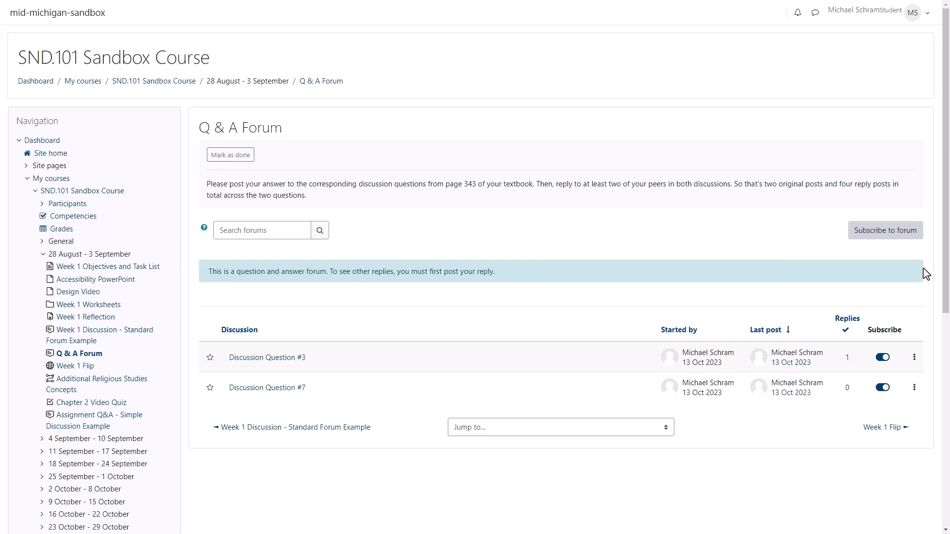
# Subscribe then unsubscribe from the Q & A Forum, and subscribe to Discussion Question #3 only.
pyautogui.click(884, 230)
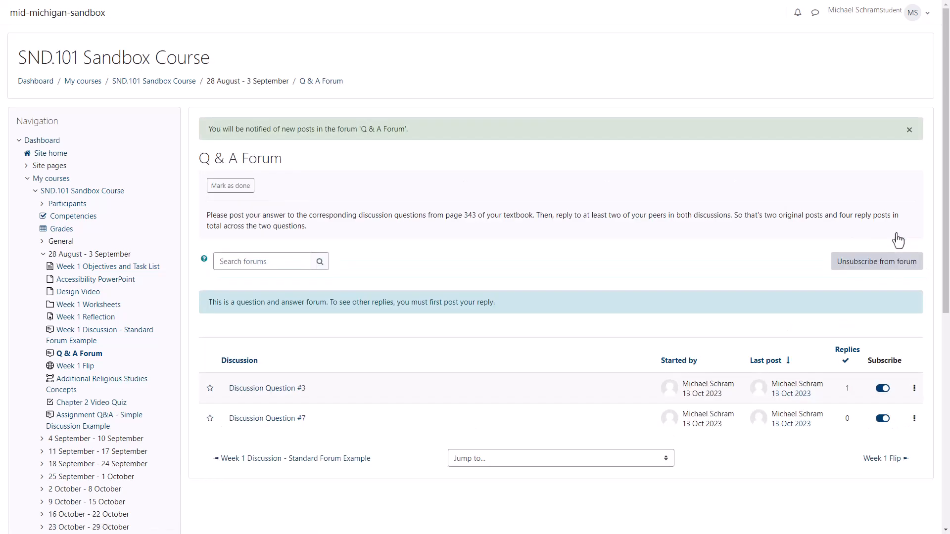
pyautogui.click(876, 261)
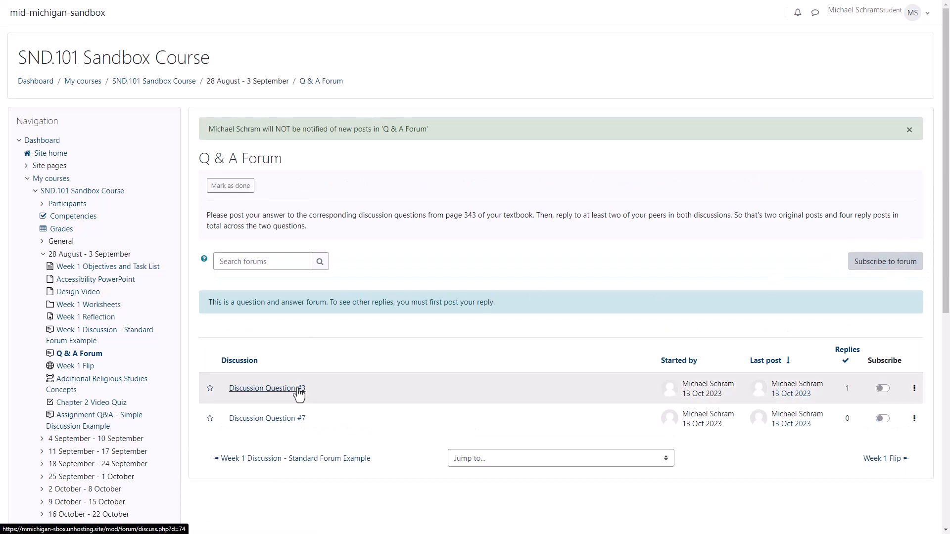
pyautogui.click(263, 388)
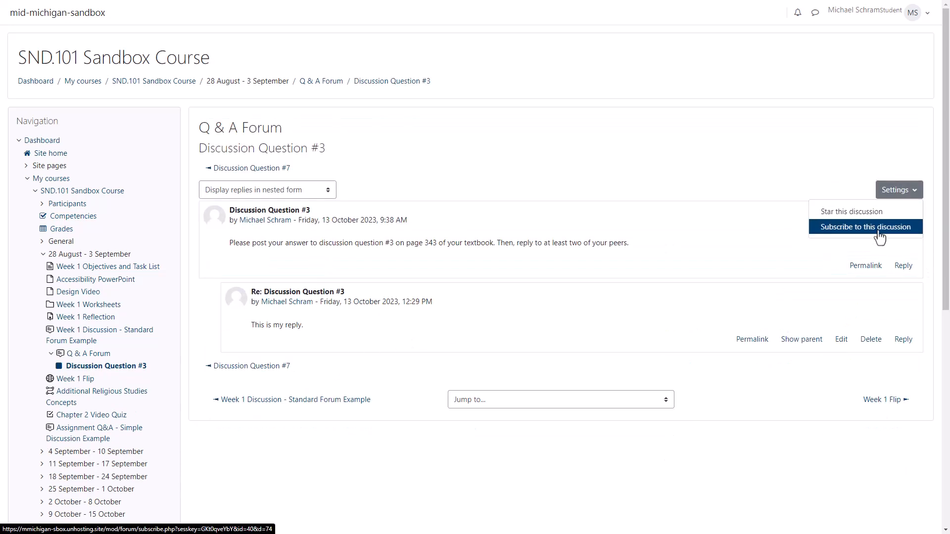
pyautogui.click(865, 226)
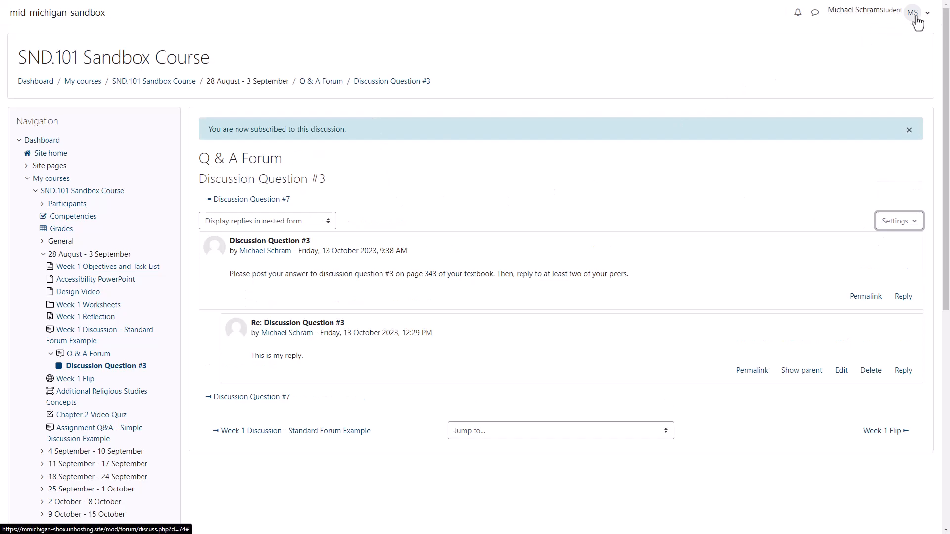
# Reach Notification preferences via the user menu and Preferences page.
pyautogui.click(916, 12)
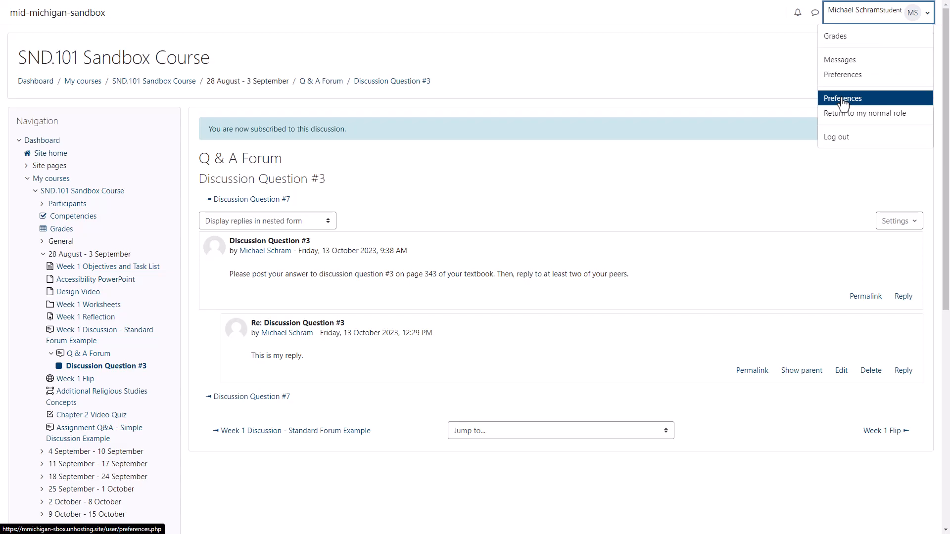
pyautogui.click(843, 98)
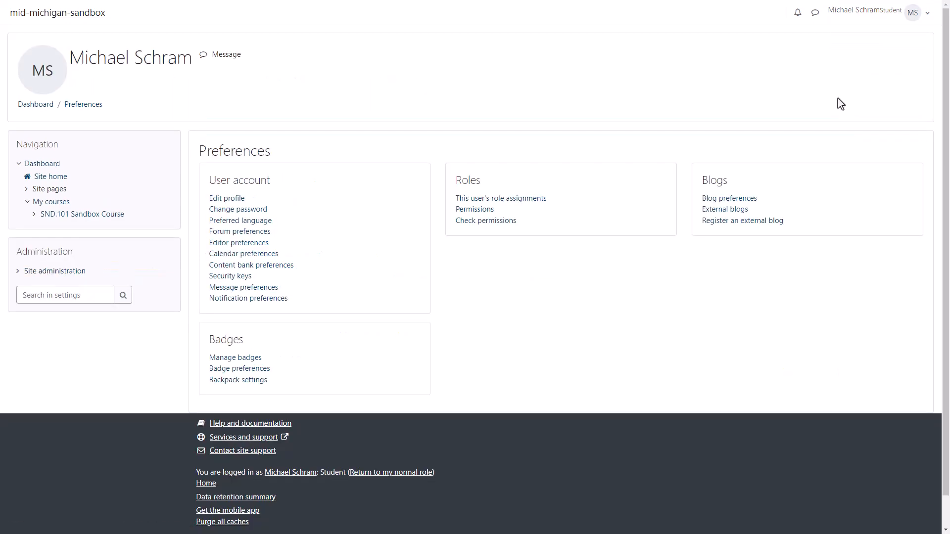
pyautogui.click(248, 298)
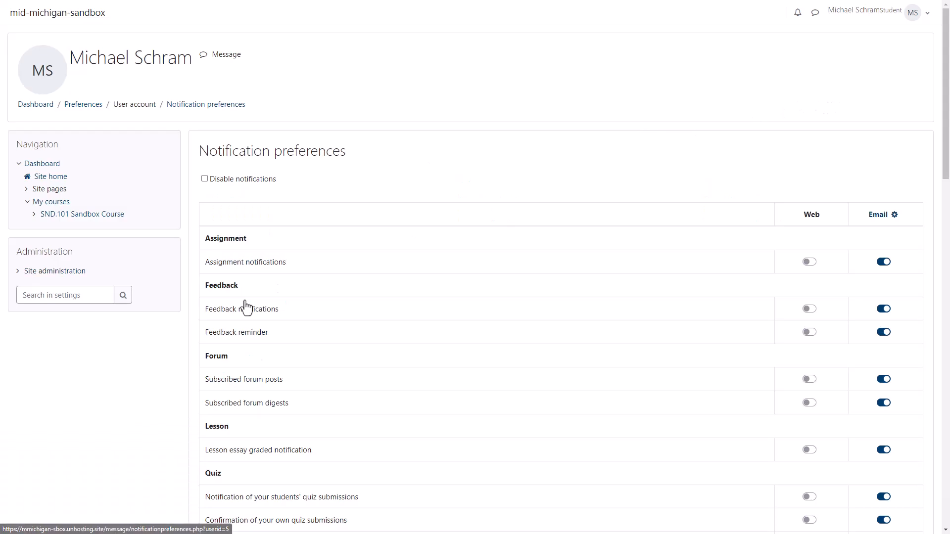
# Toggle email for subscribed forum posts off and back on, then return to Preferences.
pyautogui.scroll(-3)
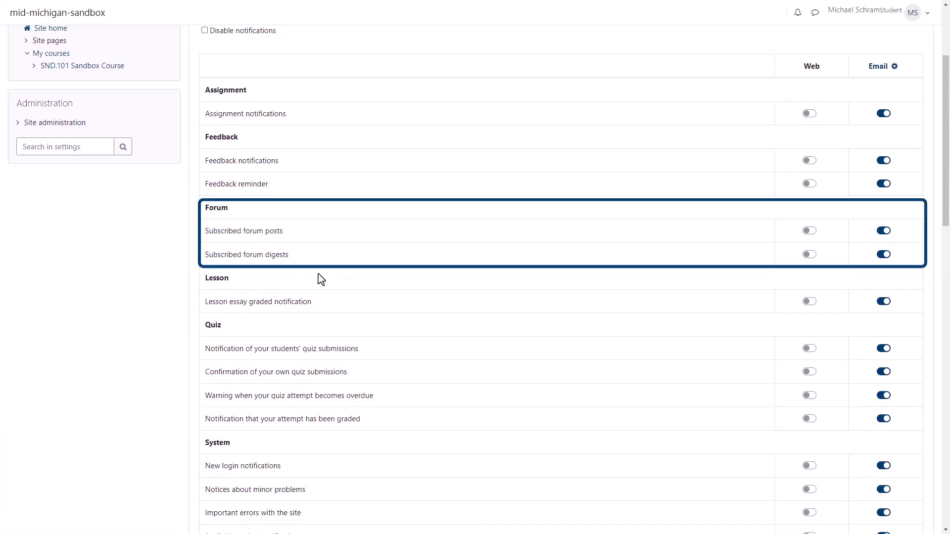
pyautogui.click(882, 231)
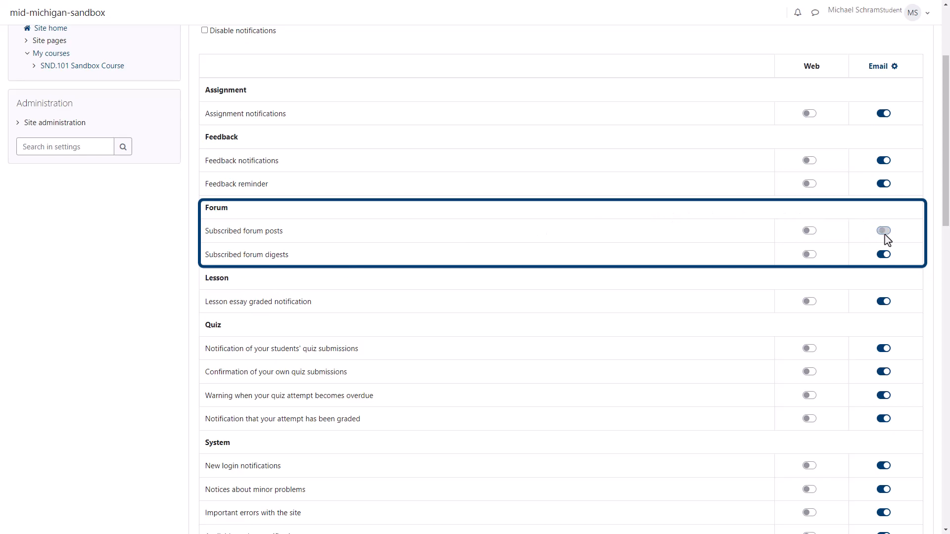
pyautogui.click(883, 231)
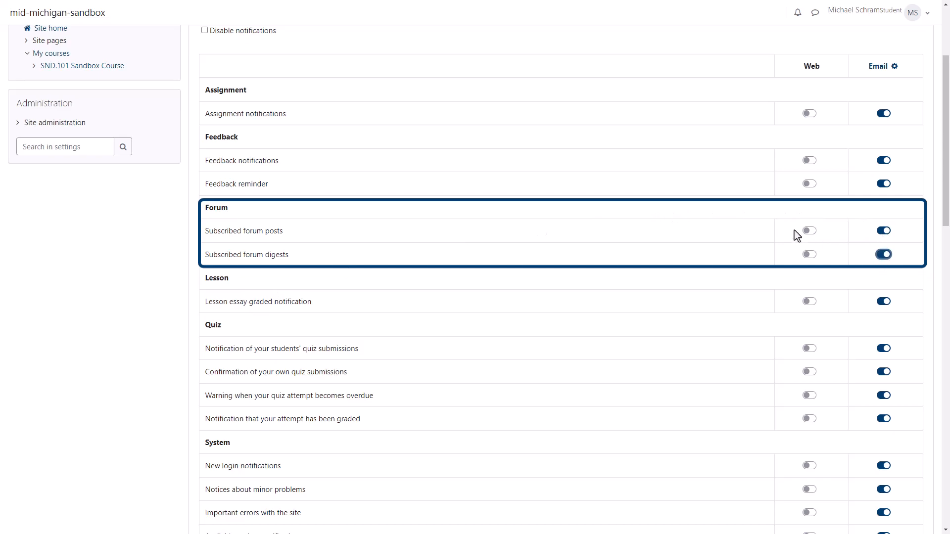
pyautogui.click(808, 254)
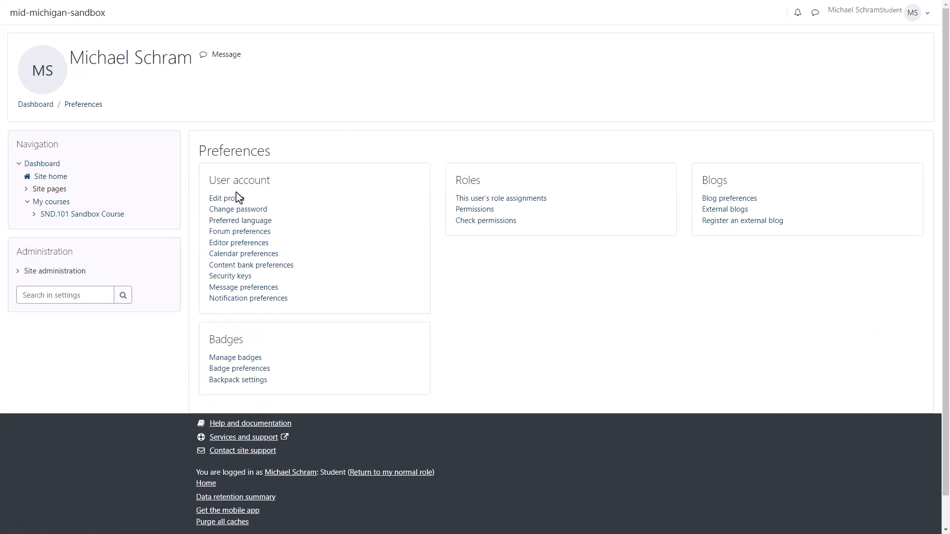
# In Forum preferences keep tracking at 'Yes: highlight new posts for me' and save changes.
pyautogui.click(240, 232)
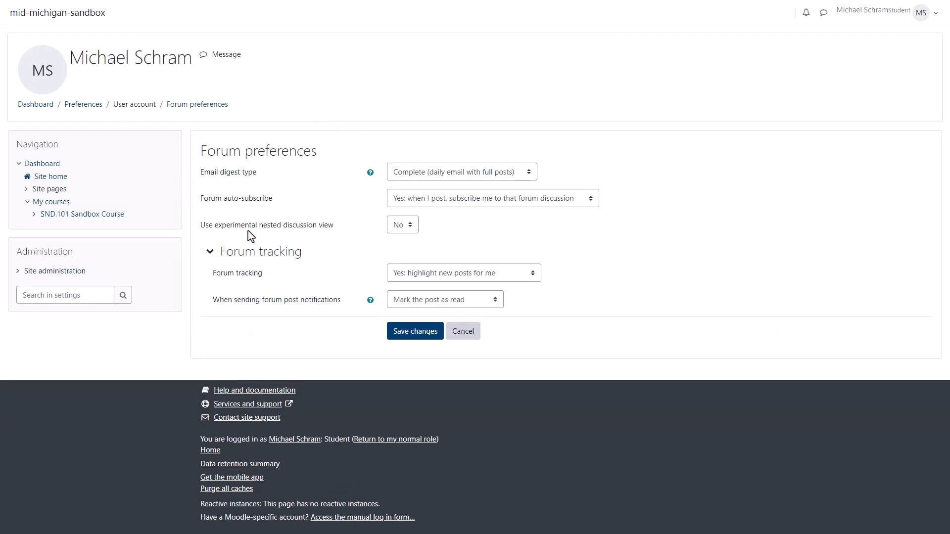
pyautogui.click(492, 198)
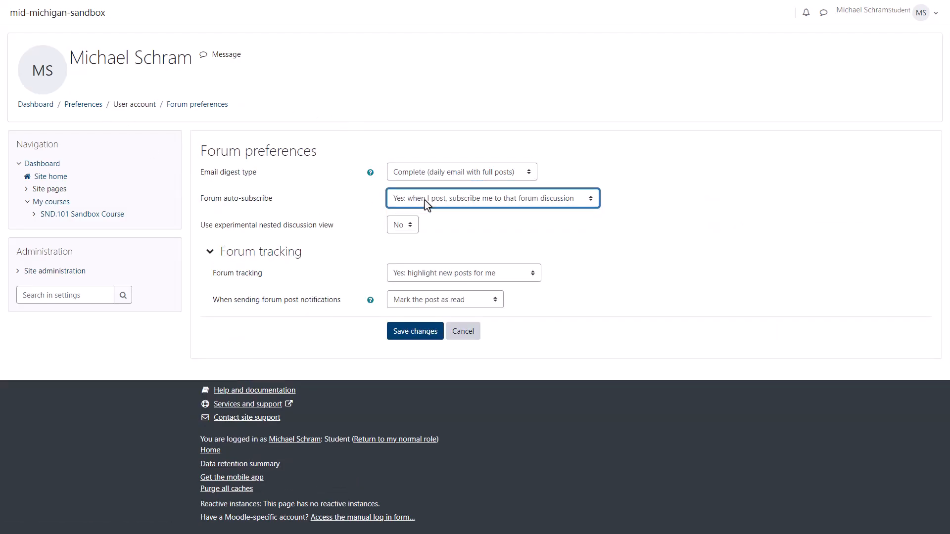
pyautogui.click(463, 274)
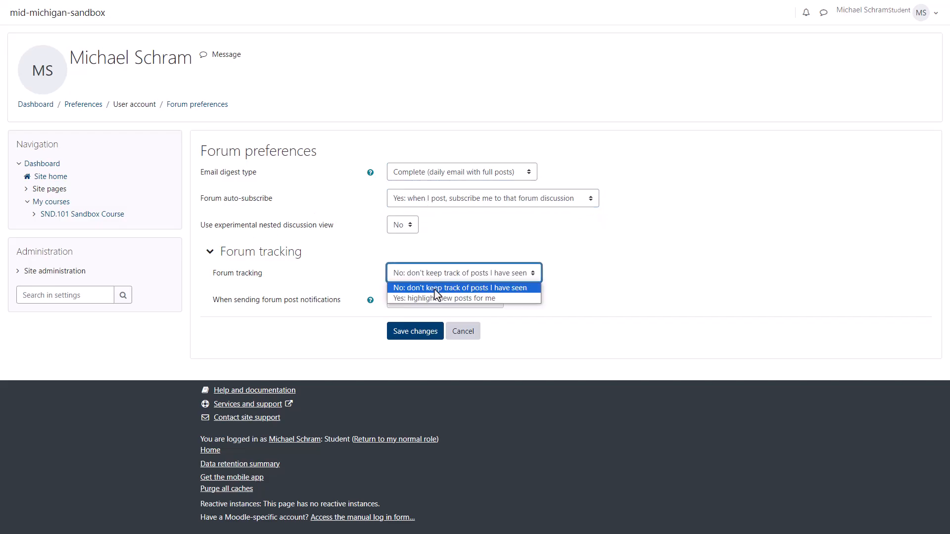
pyautogui.click(444, 298)
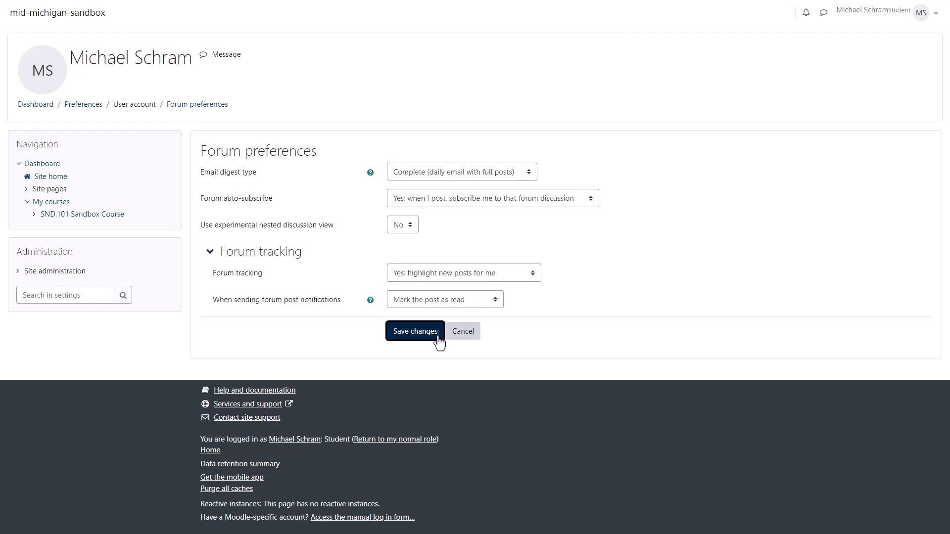
pyautogui.click(415, 331)
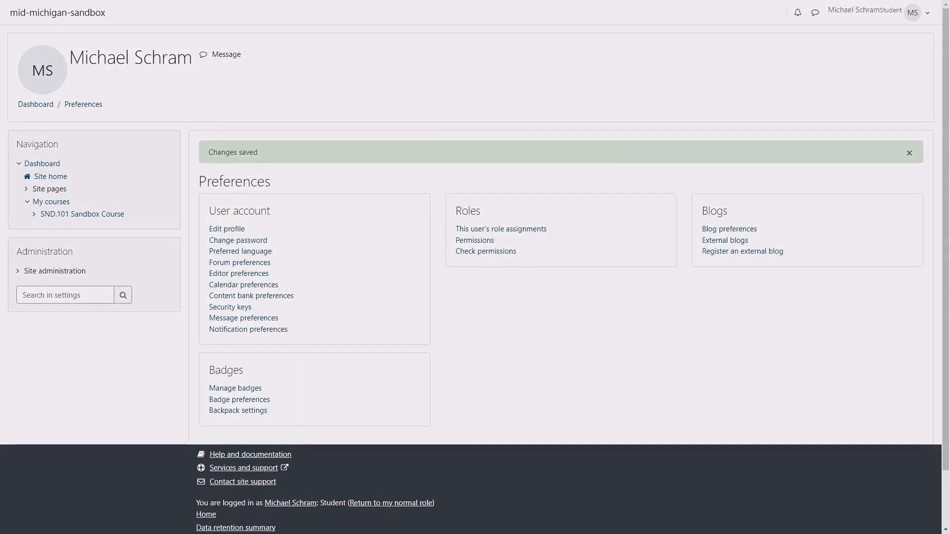